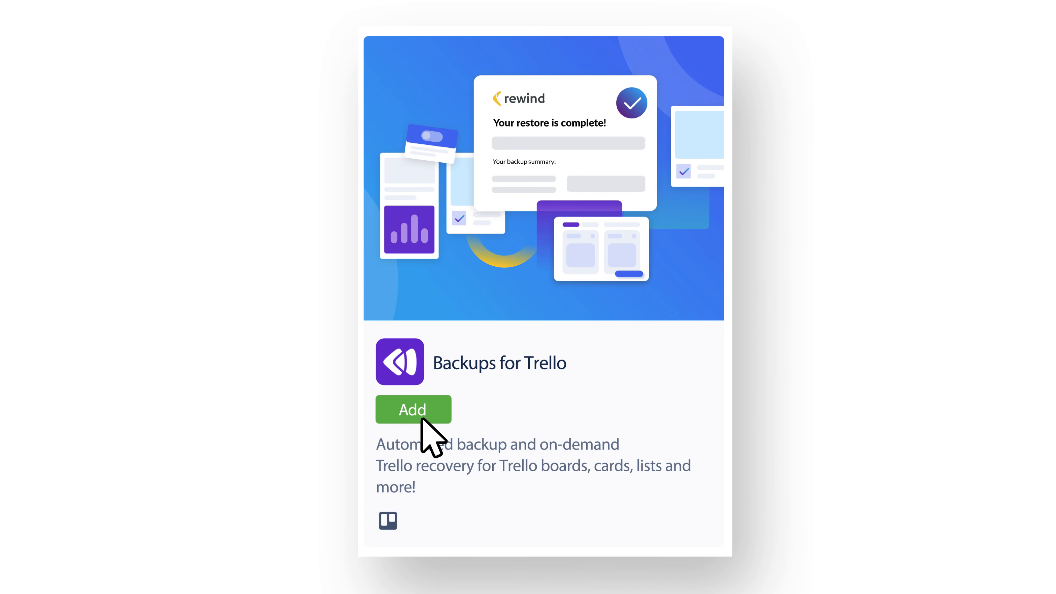
Add the Backups for Trello power-up and begin an Advanced Restore from the Rewind vault.
{"action": "left_click", "coordinate": [413, 409]}
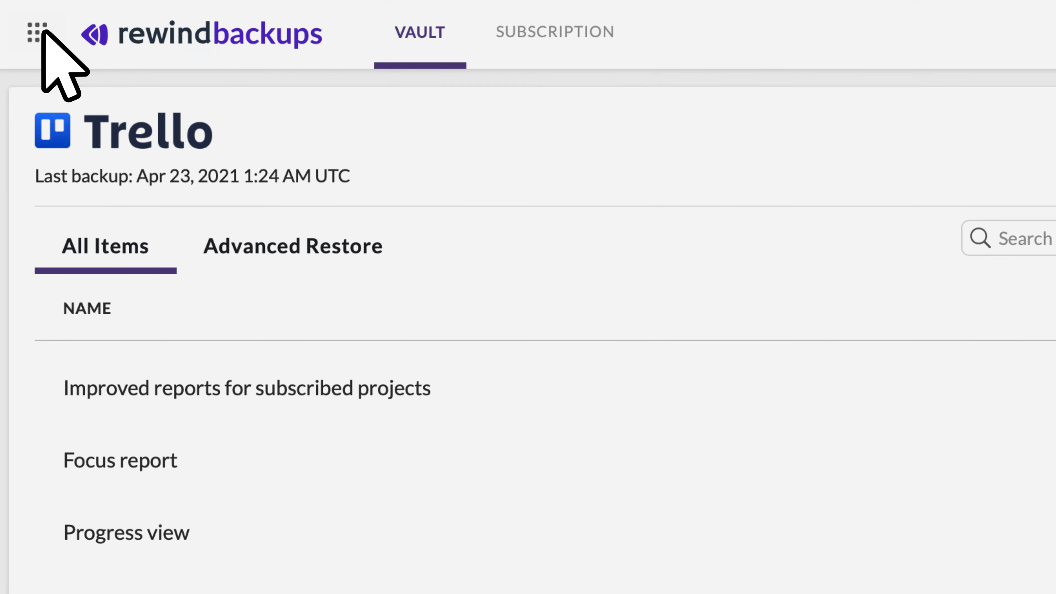
{"action": "left_click", "coordinate": [37, 33]}
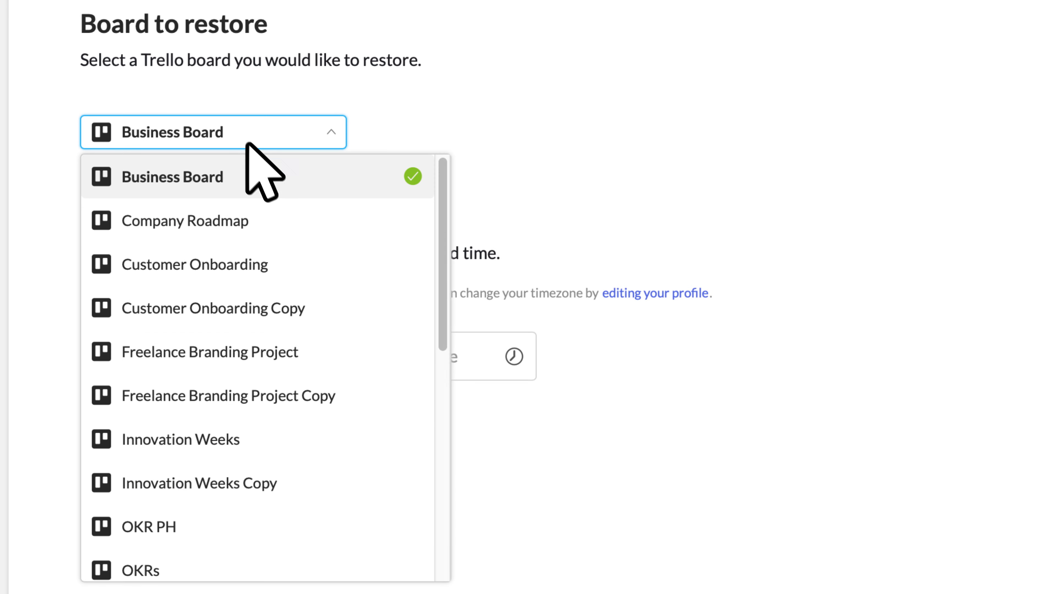
Restore Customer Onboarding to April 22, 2021 at 7:21 PM and confirm the restore.
{"action": "left_click", "coordinate": [194, 264]}
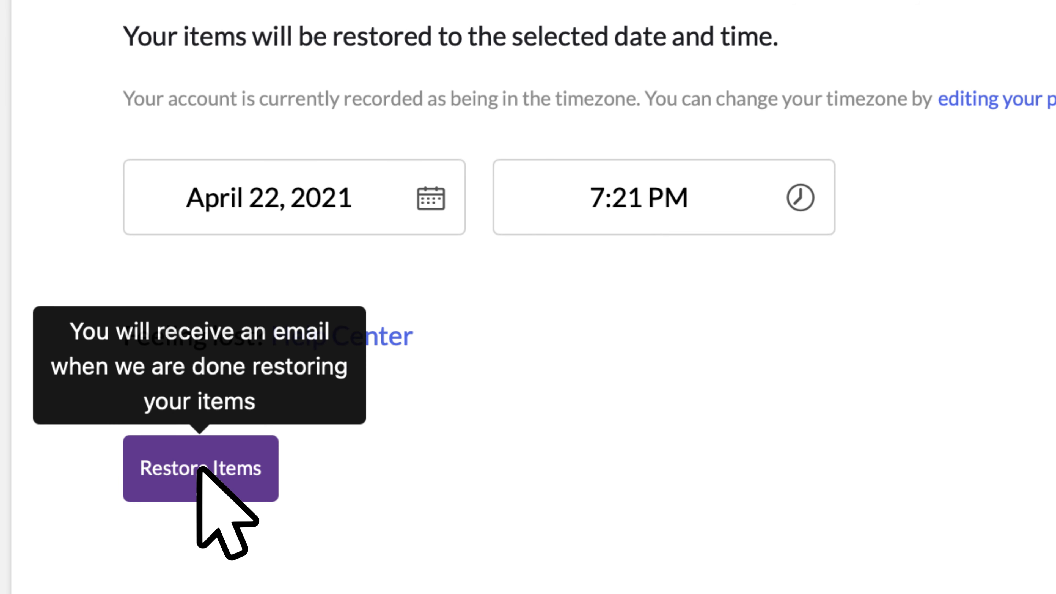
{"action": "left_click", "coordinate": [199, 468]}
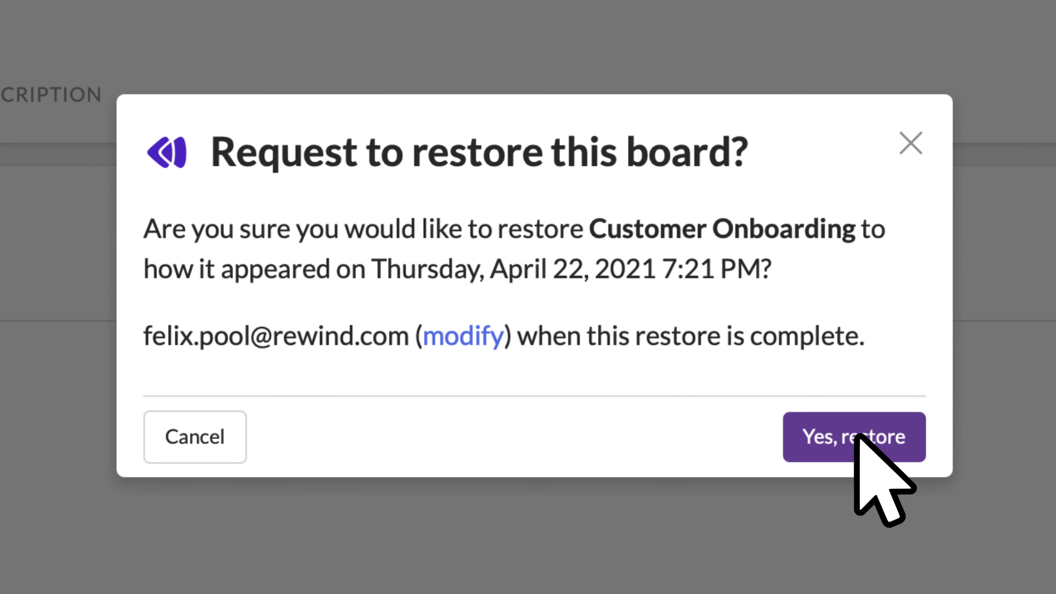
{"action": "left_click", "coordinate": [852, 437]}
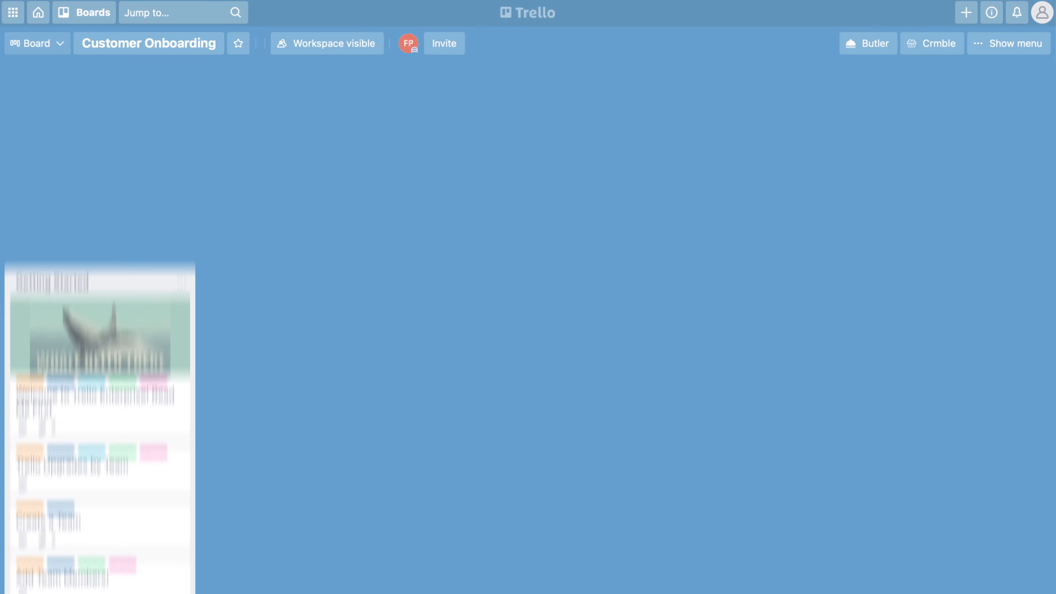